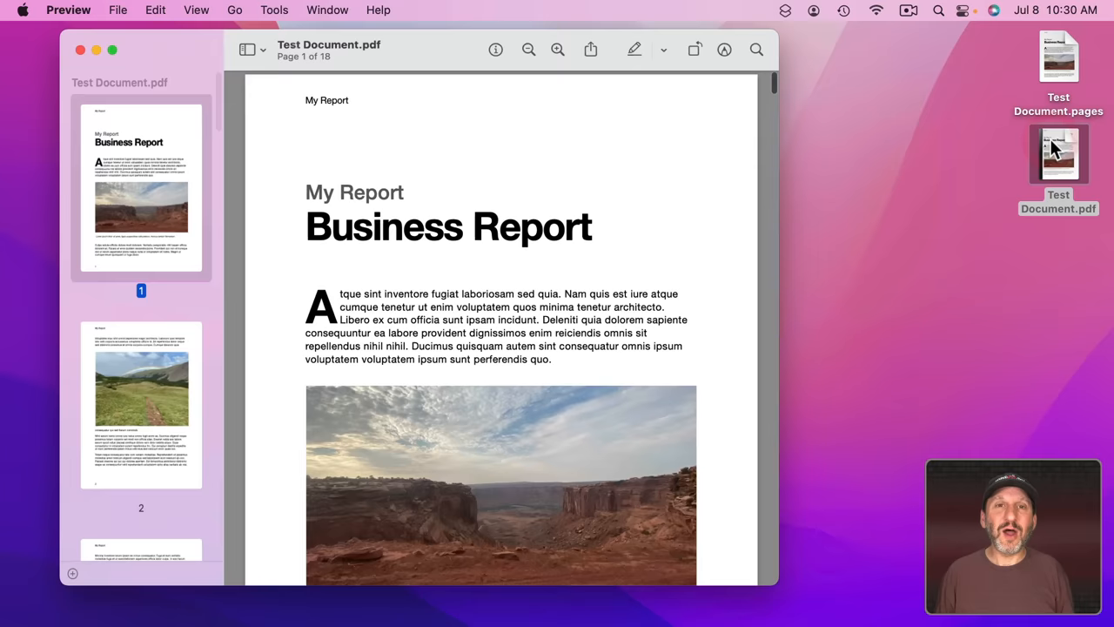
Export the report from Preview with the Reduce File Size filter as Test Document Compressed.pdf.
left_click(117, 9)
type("Test Document Compressed.pdf")
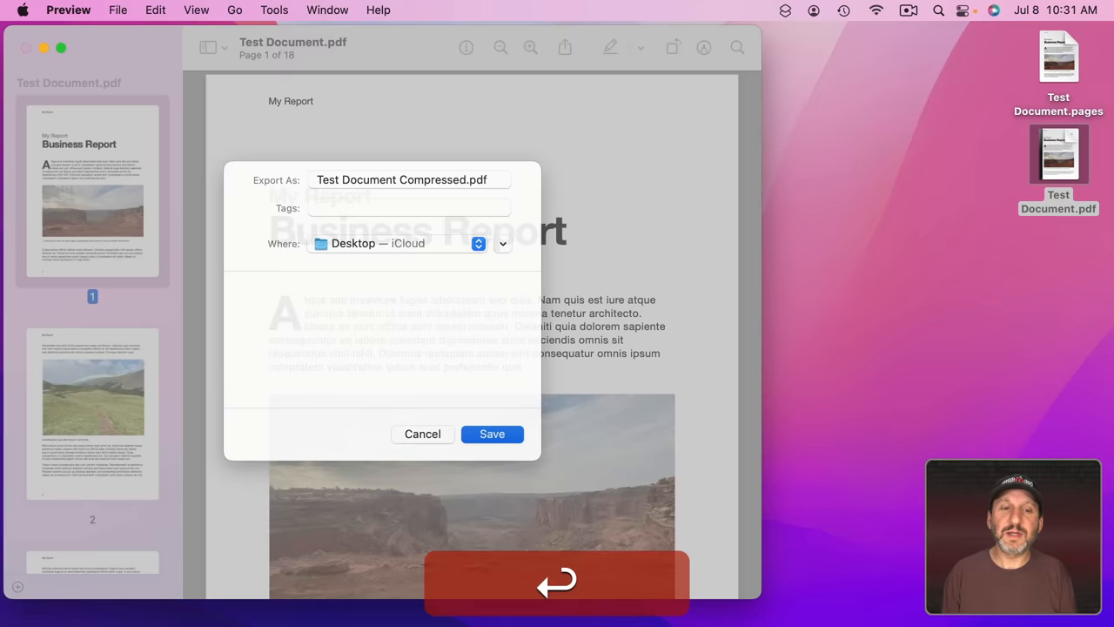
left_click(491, 433)
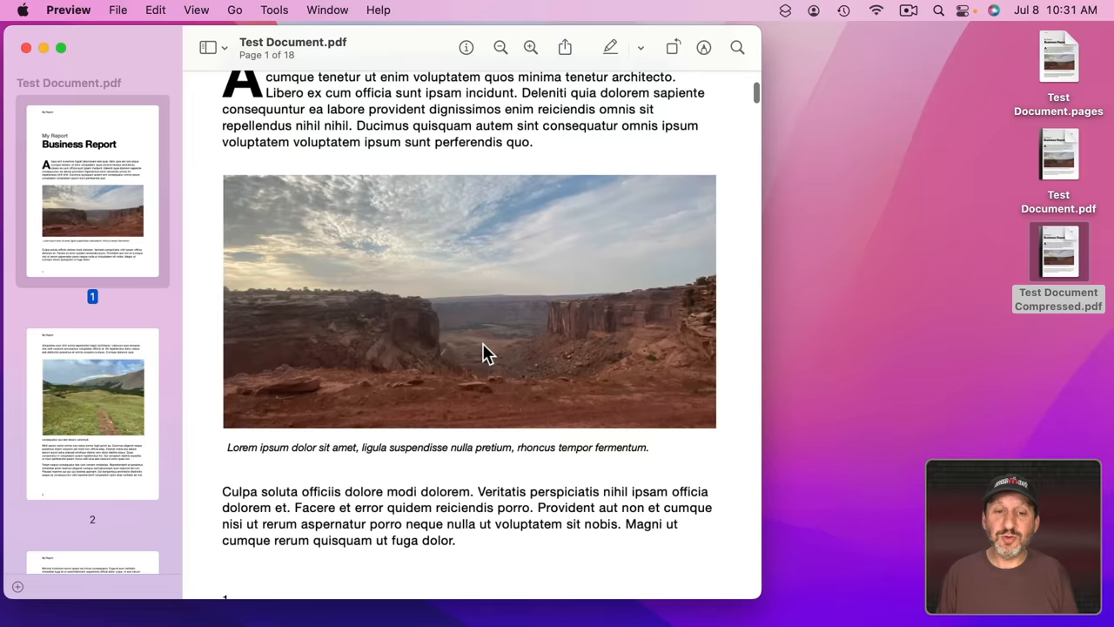
Open Test Document Compressed.pdf to inspect its photo quality.
double_click(1059, 250)
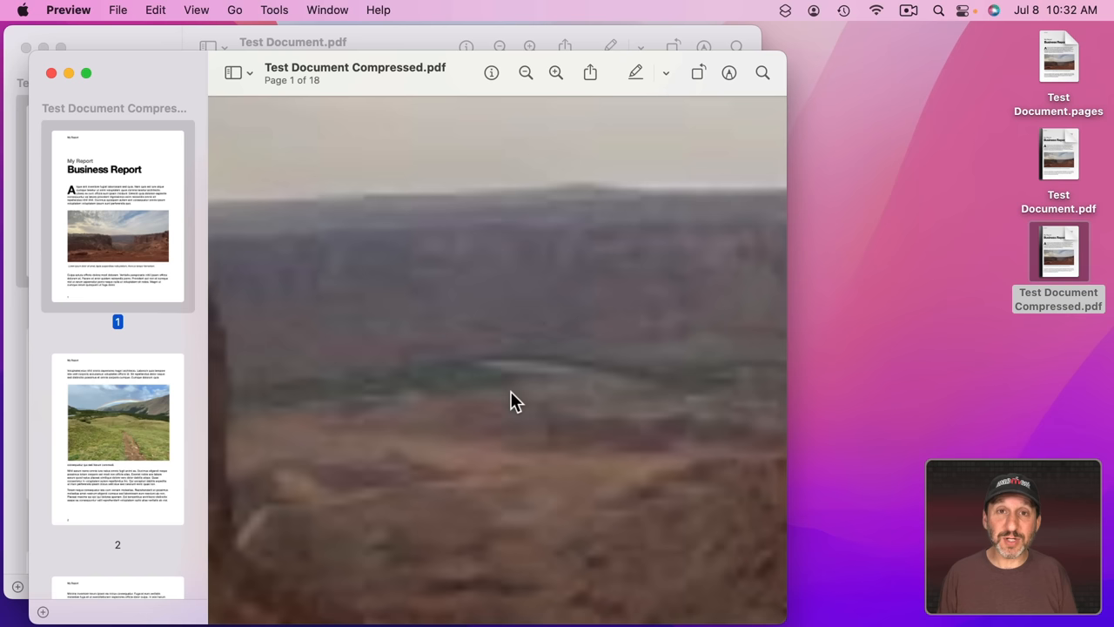
mouse_move(200, 143)
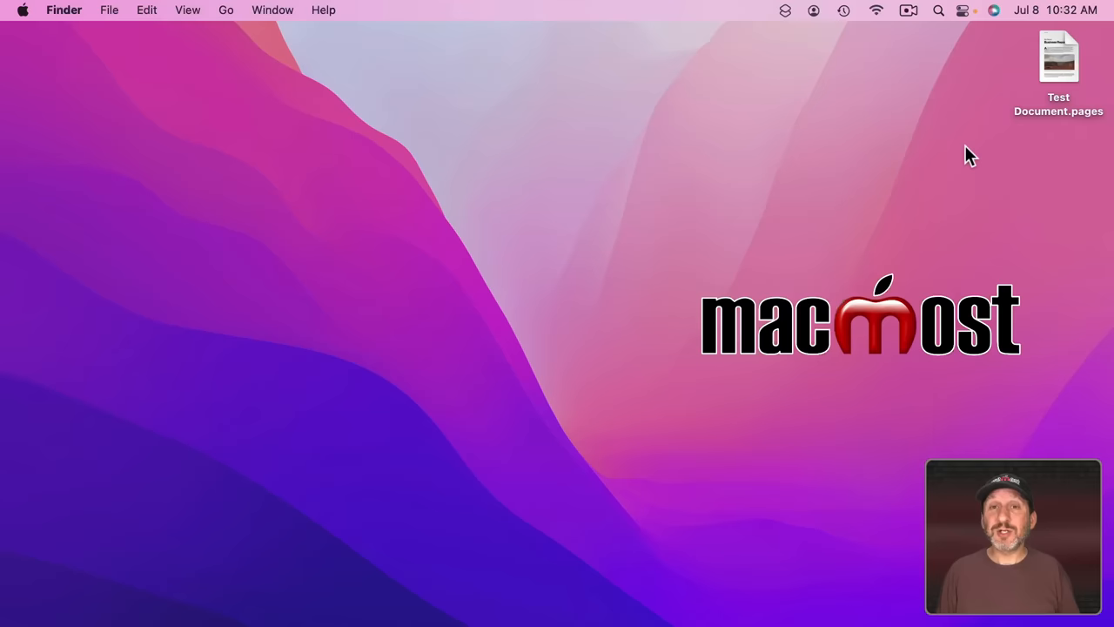
Open Test Document.pages and scroll to the canyon photo to find its file name.
double_click(1058, 56)
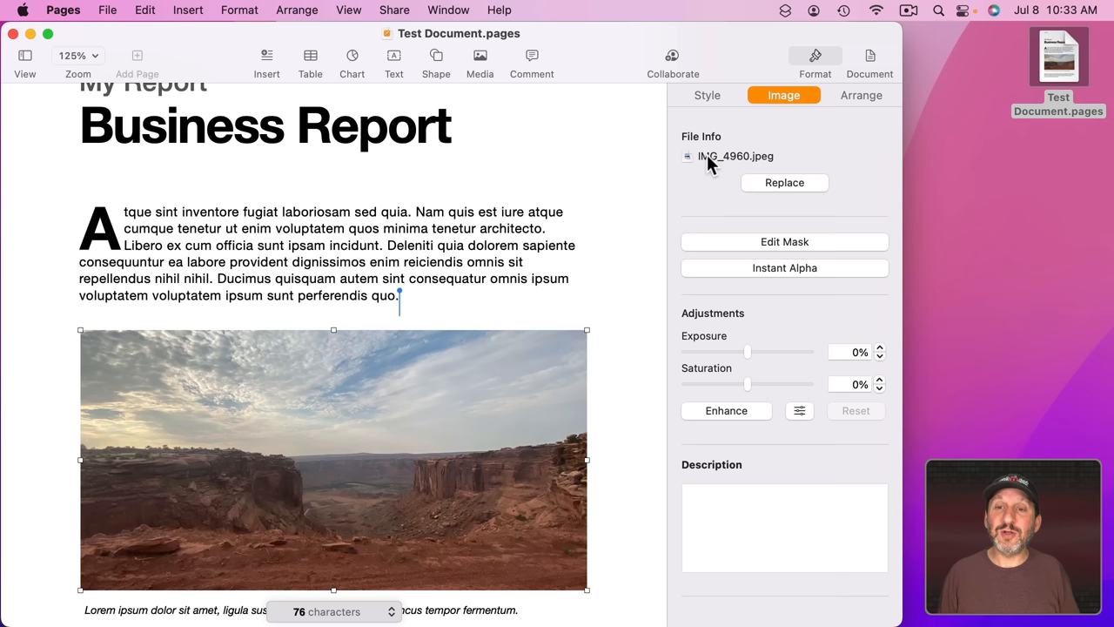
scroll("down", 3)
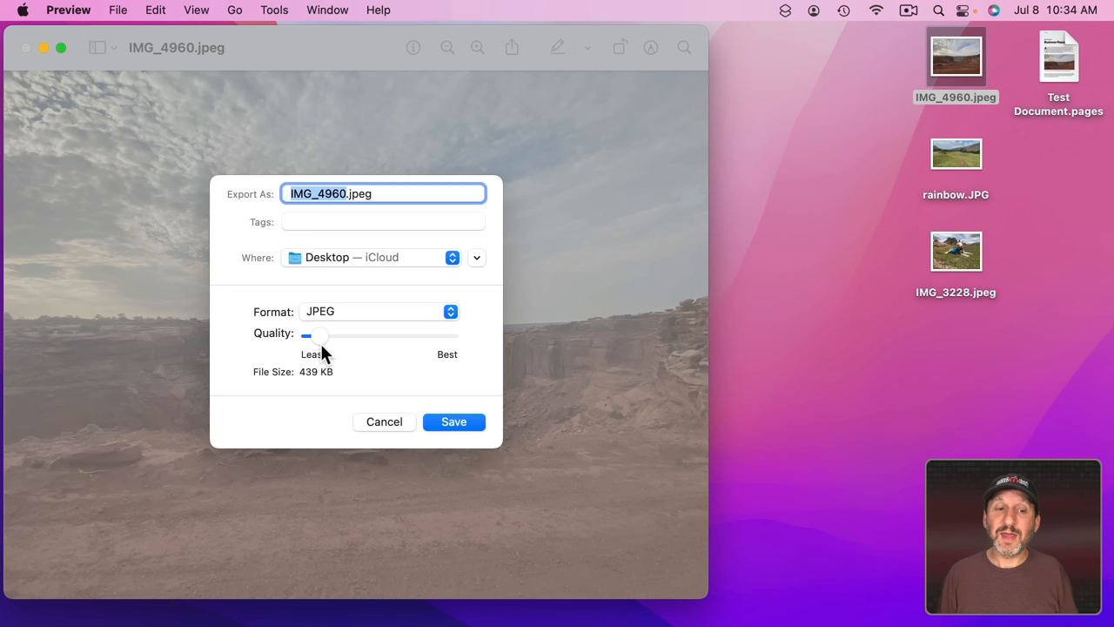
mouse_move(327, 367)
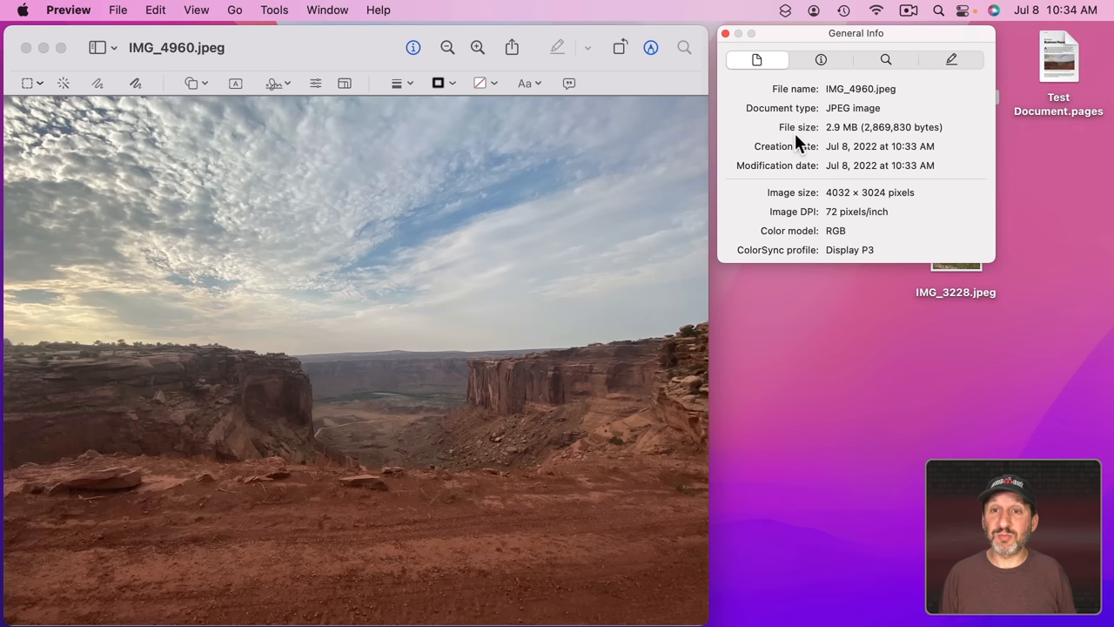
Check IMG_4960.jpeg's details in Preview: 2.9 MB, 4032 × 3024 pixels.
left_click(726, 33)
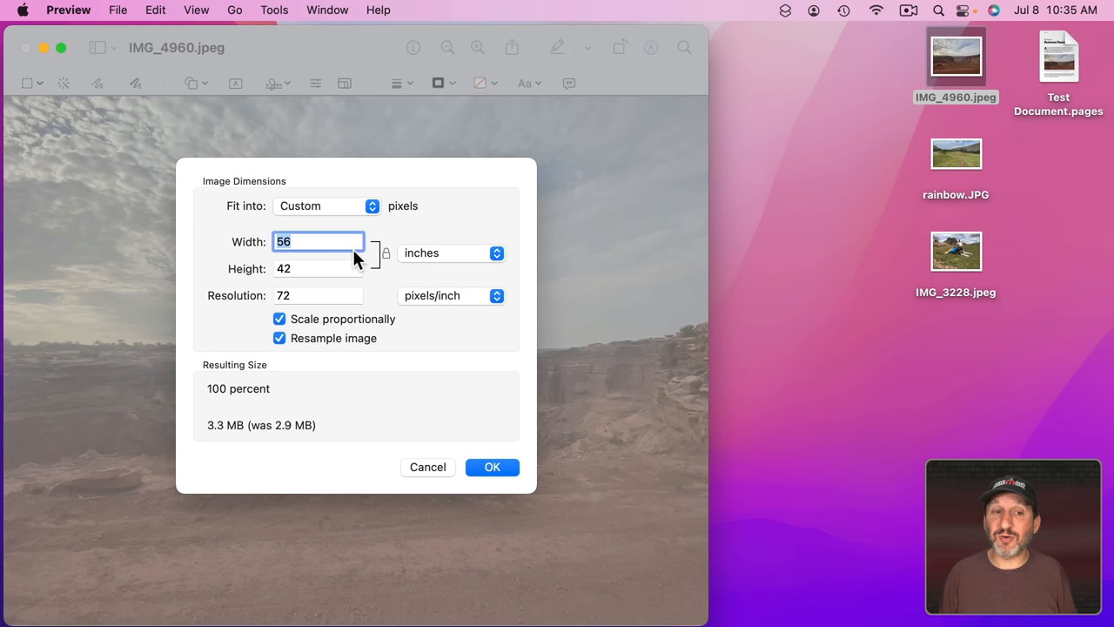
Resize IMG_4960.jpeg to 7.5 inches wide at 72 pixels/inch.
type("7.5")
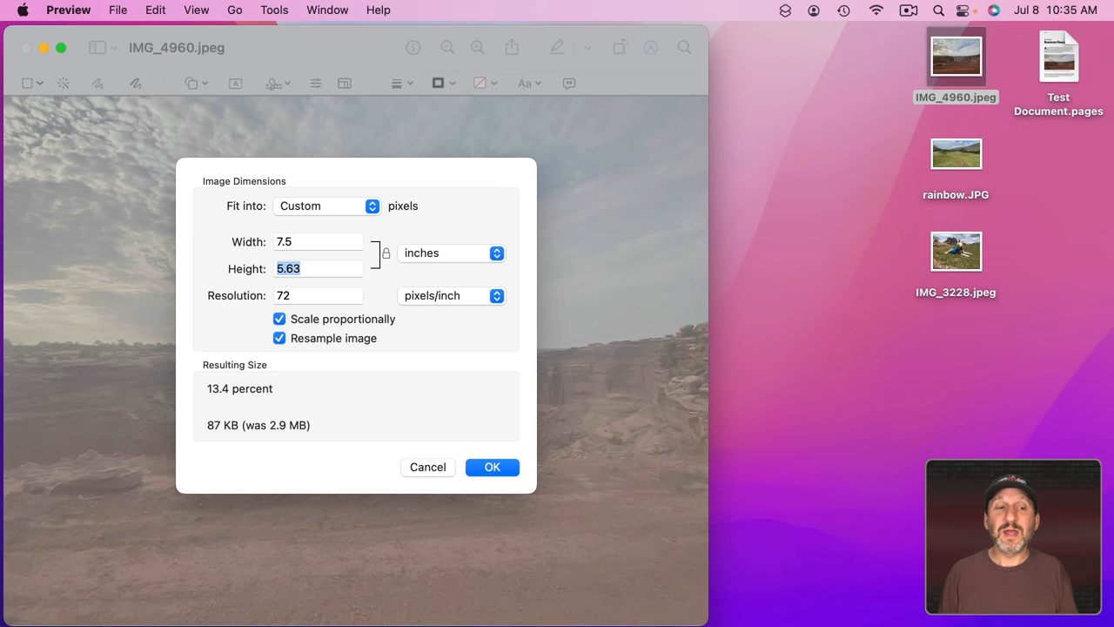
left_click(318, 241)
type("300")
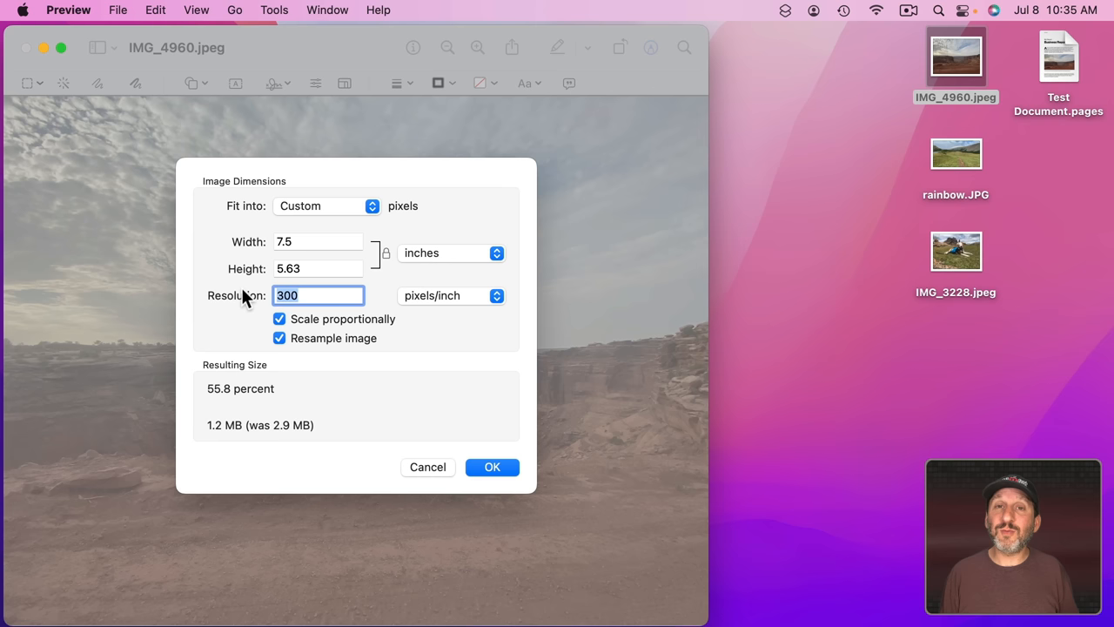
type("72")
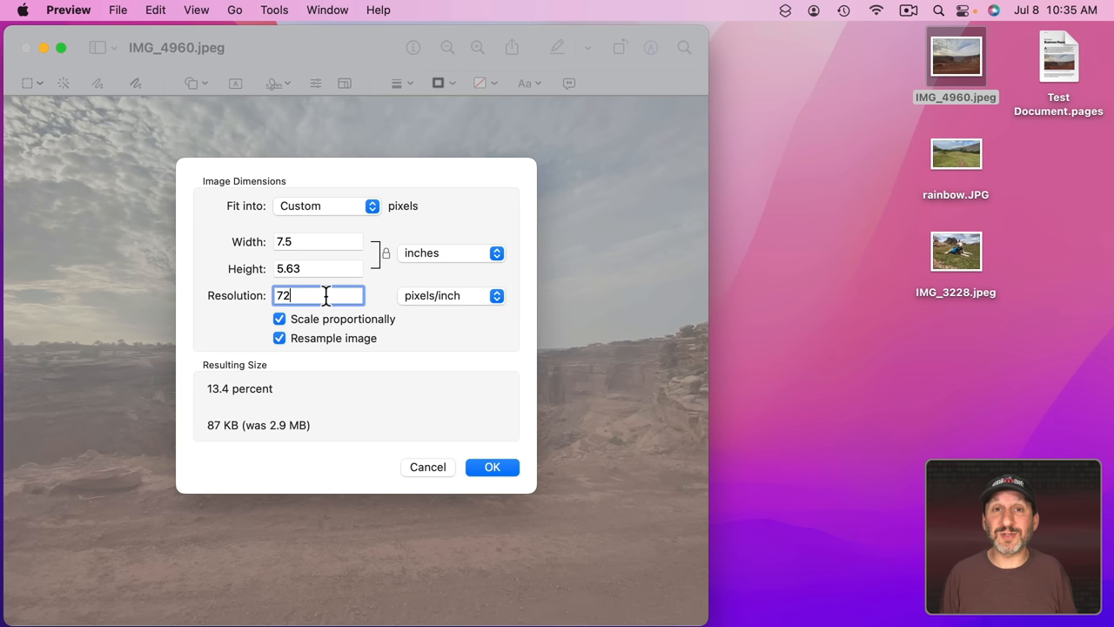
mouse_move(209, 433)
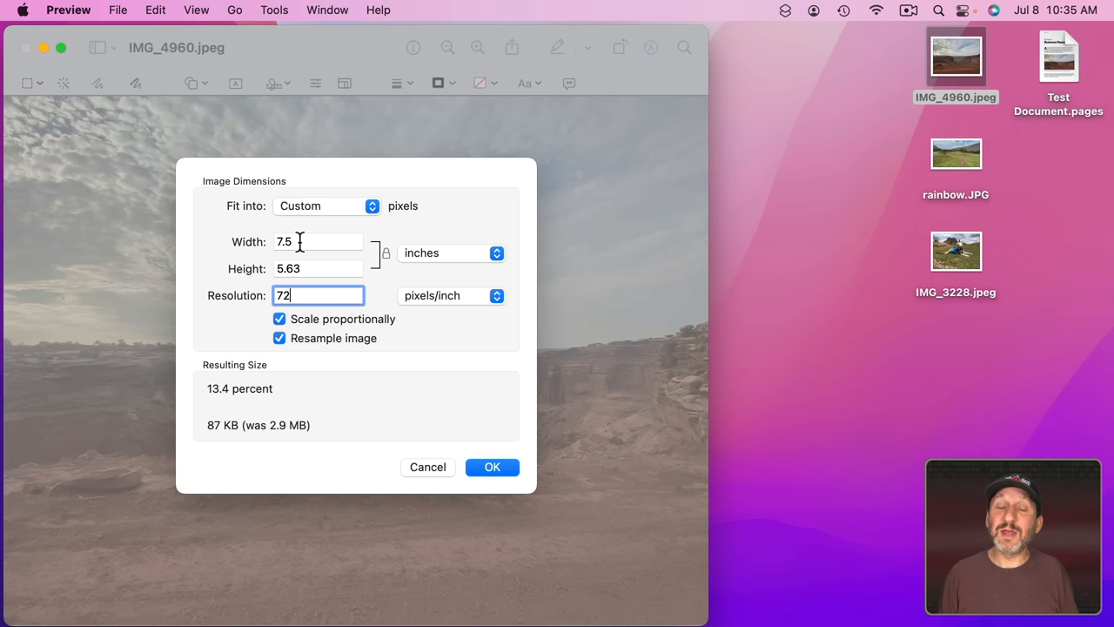
left_click(492, 467)
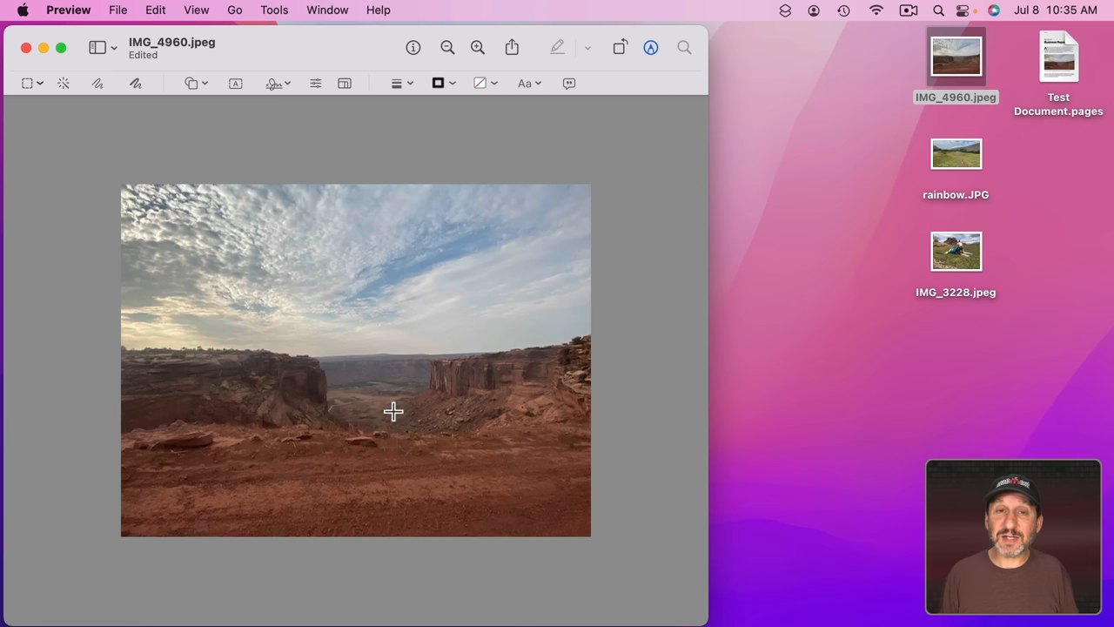
Export the resized photo to the Desktop as IMG_4960 compressed.jpeg.
left_click(117, 9)
type("IMG_4960 compressed.jpeg")
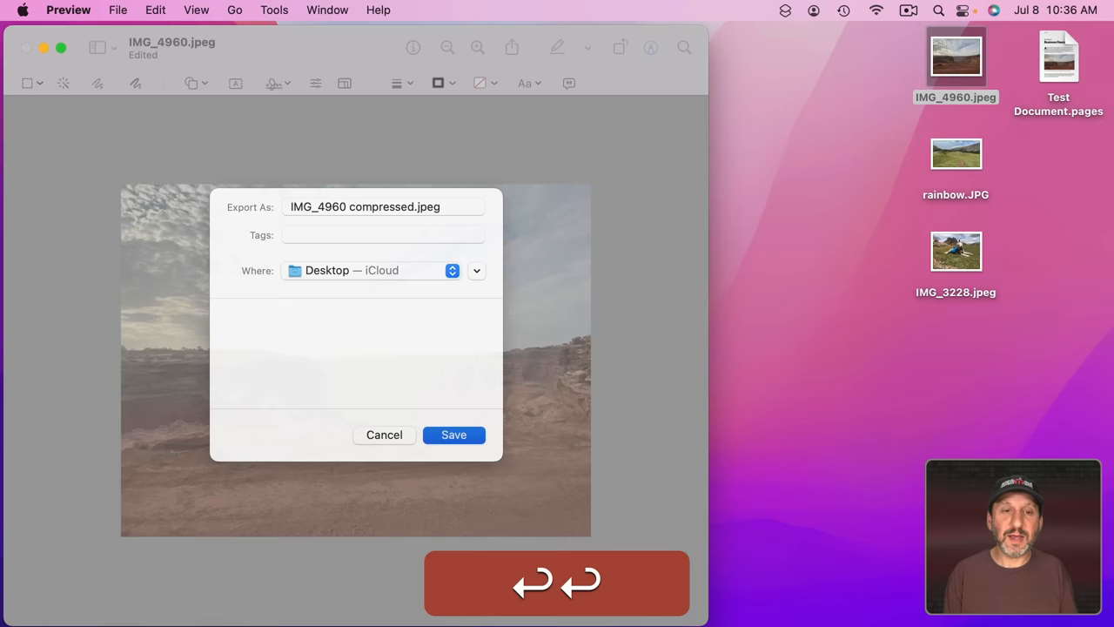
left_click(452, 434)
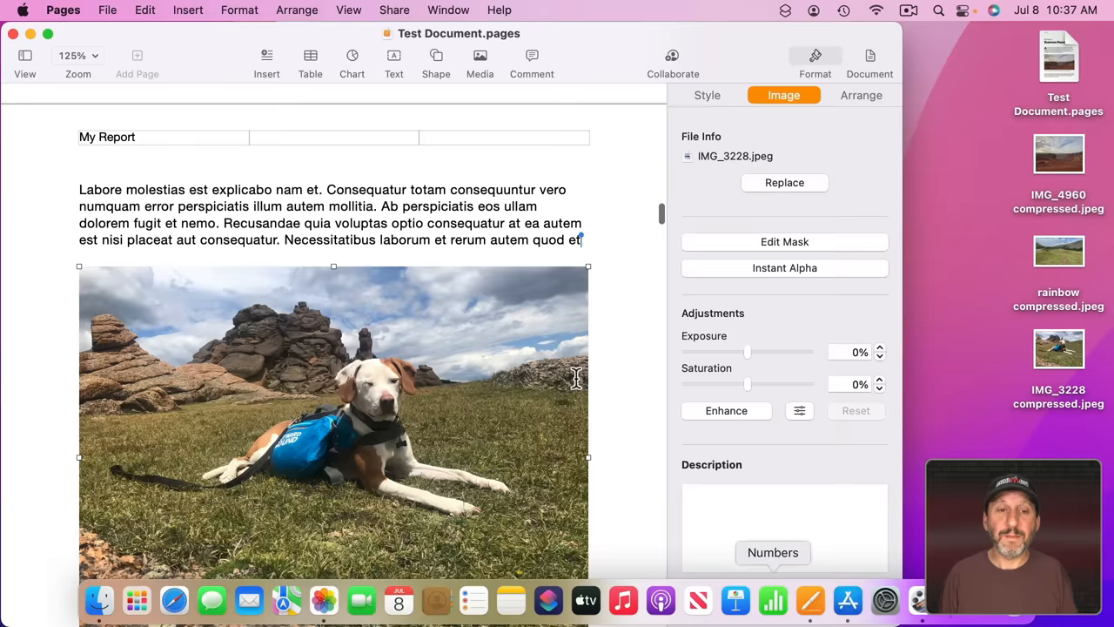
Select the dog photo in Pages to show its source file, IMG_3228.jpeg.
left_click(784, 183)
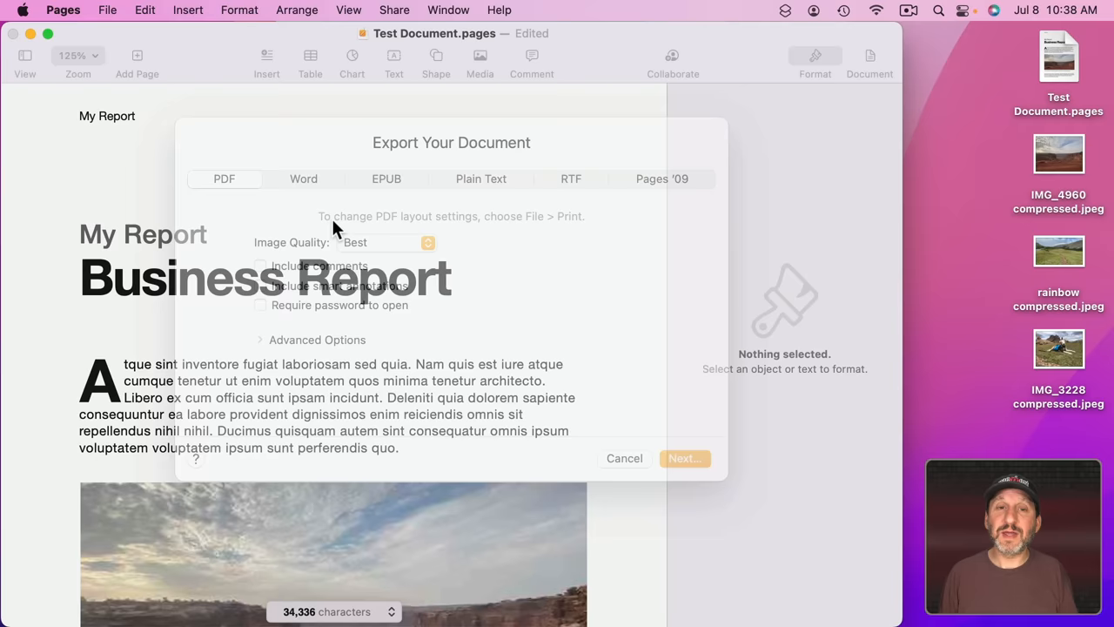
Export the report as PDF with Image Quality left at Best, saving Test Document Compressed.pdf.
left_click(383, 242)
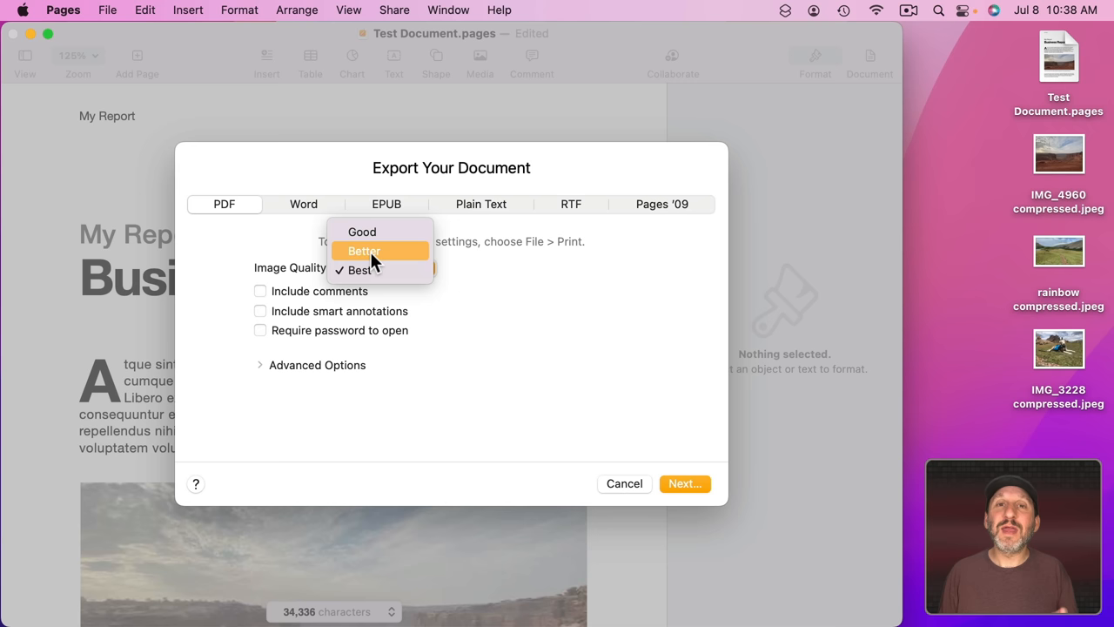
mouse_move(370, 268)
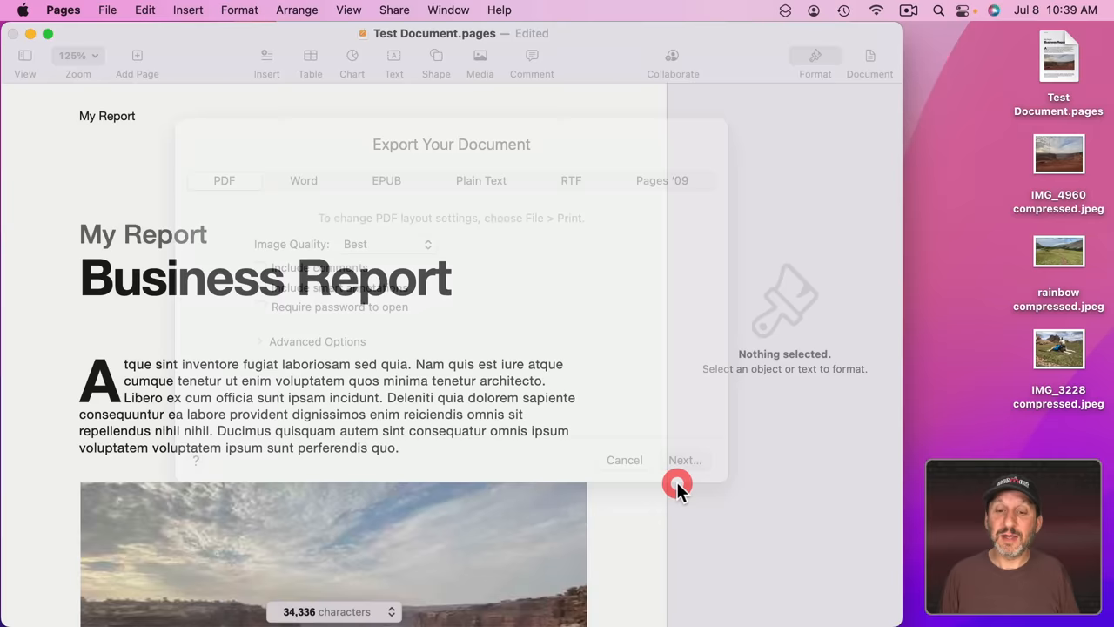
left_click(685, 459)
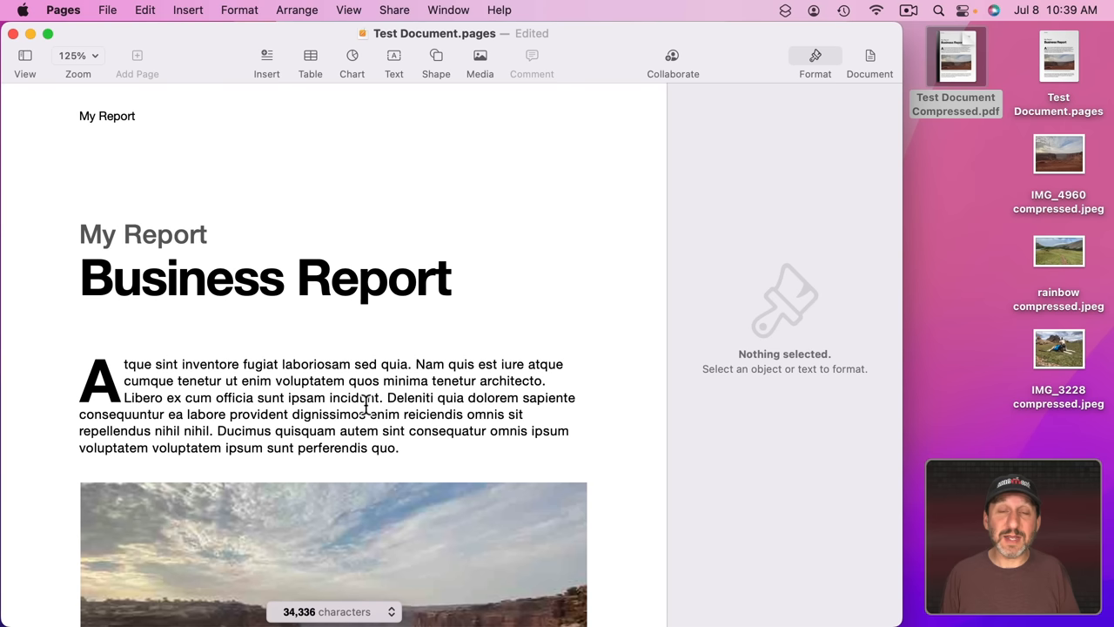
Scroll to the canyon photo and check its source file in the Image inspector.
scroll("down", 3)
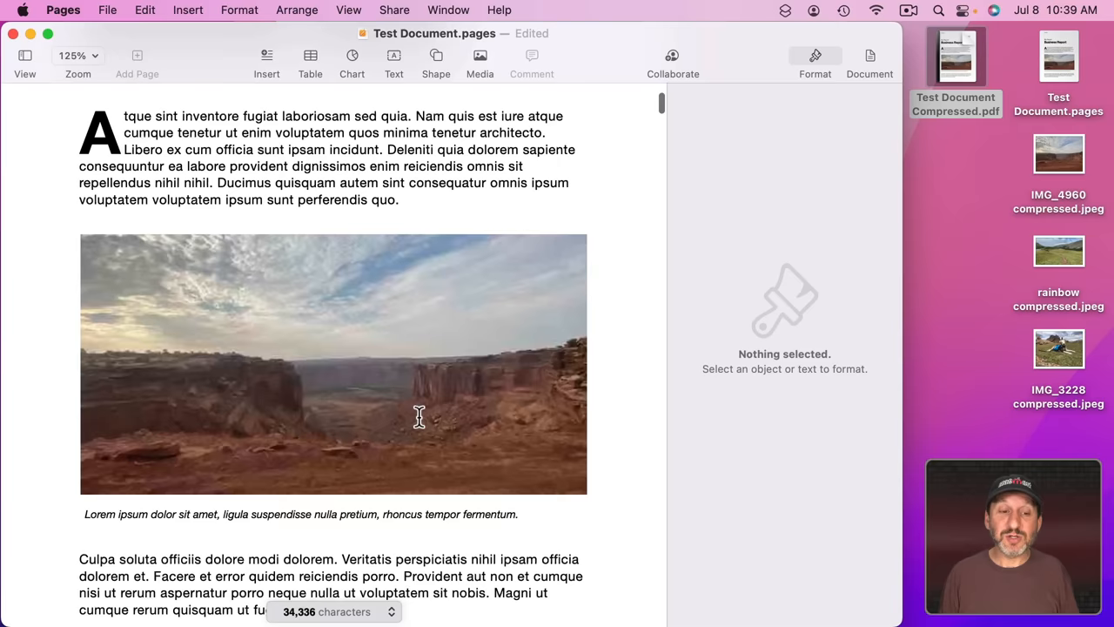
left_click(333, 364)
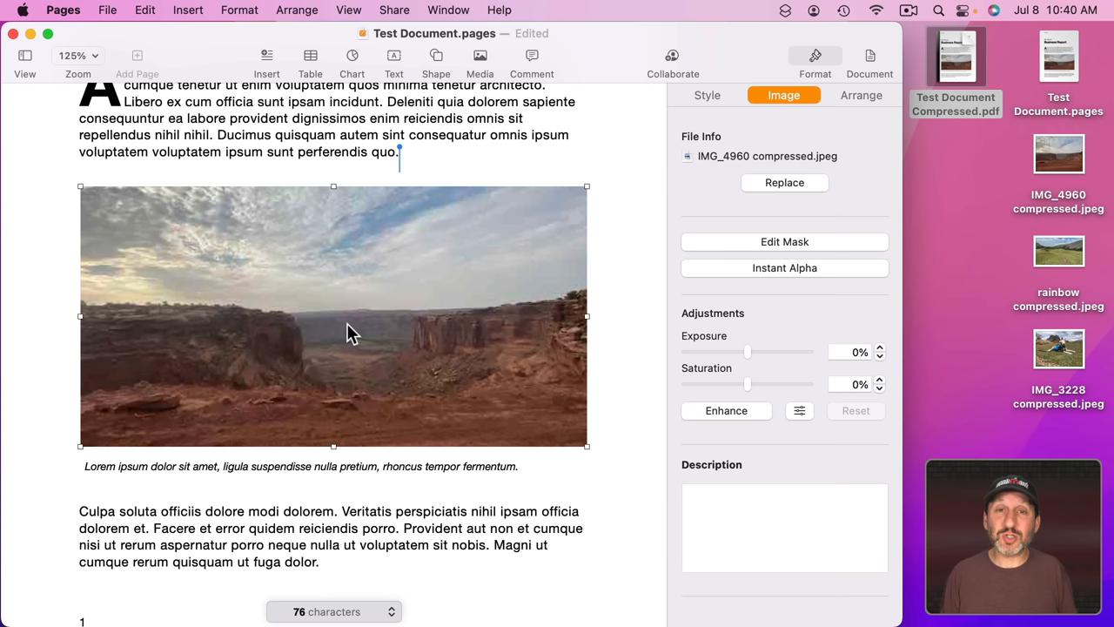
mouse_move(348, 366)
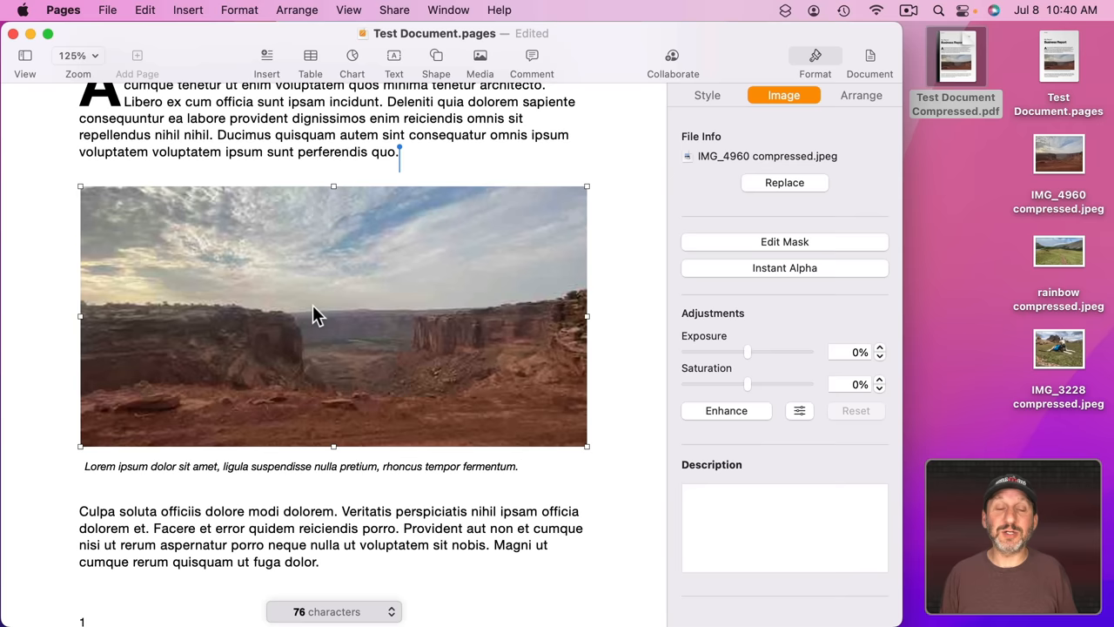
scroll("down", 3)
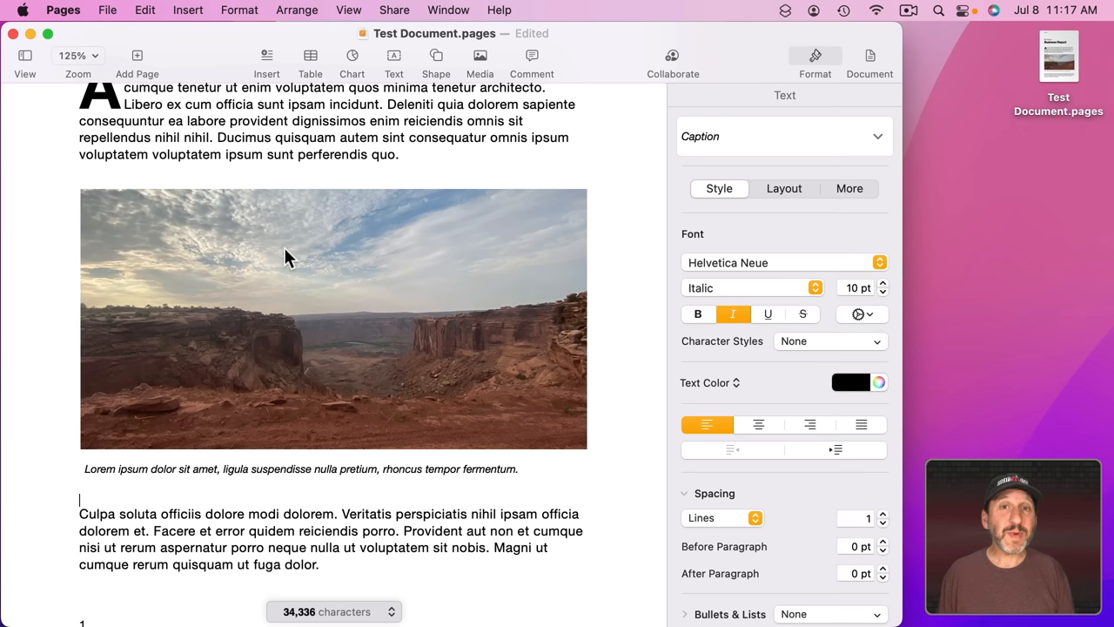
Export the report to PDF with Image Quality set to Good.
left_click(334, 318)
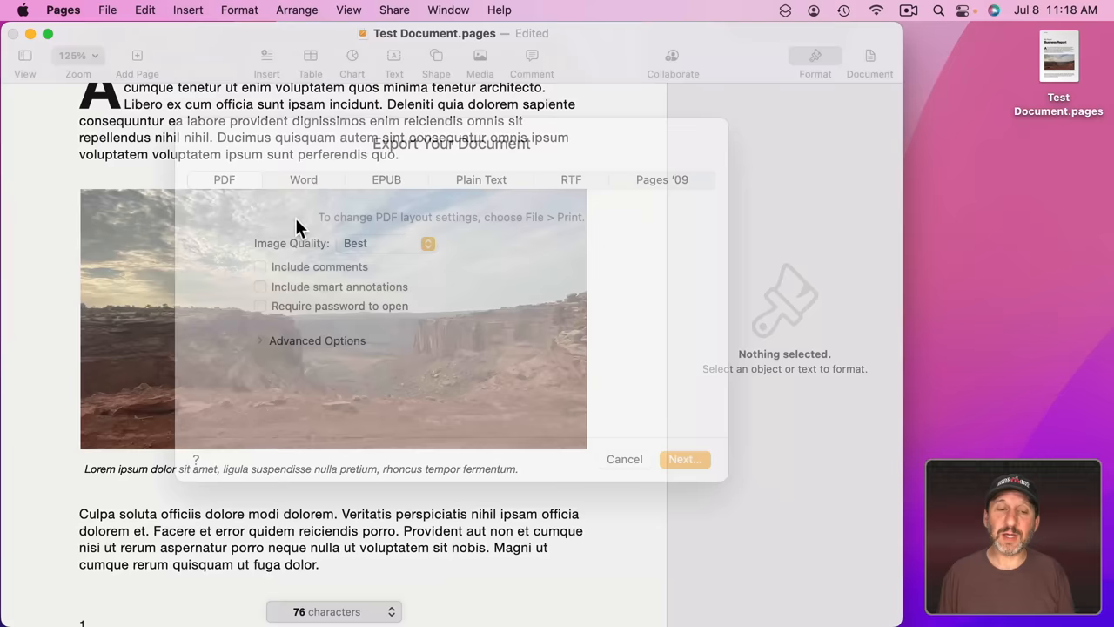
left_click(385, 243)
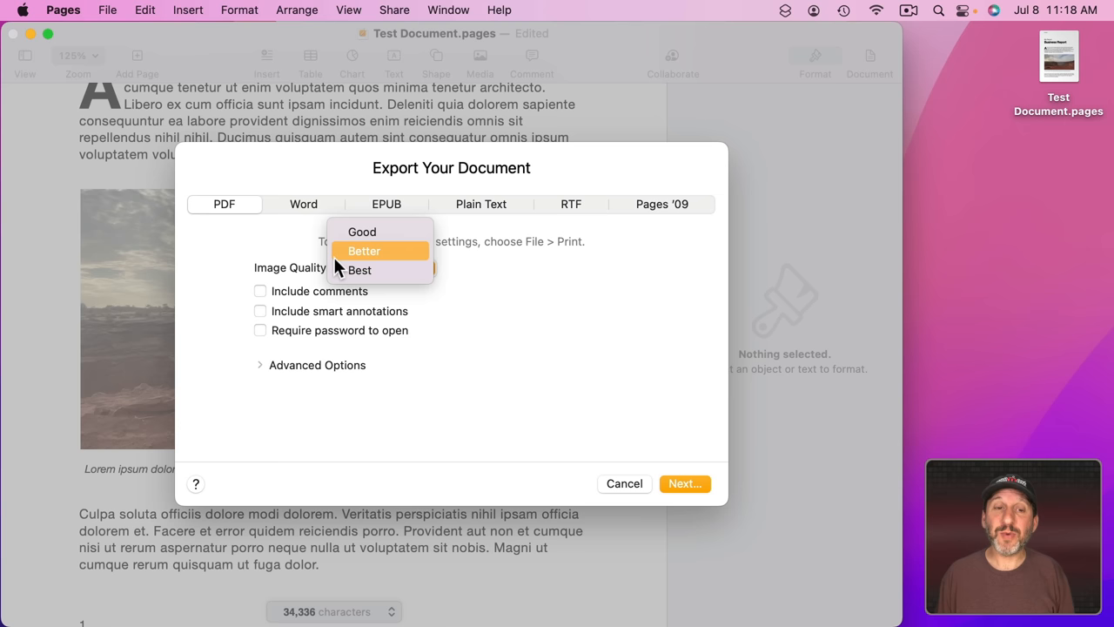
left_click(361, 231)
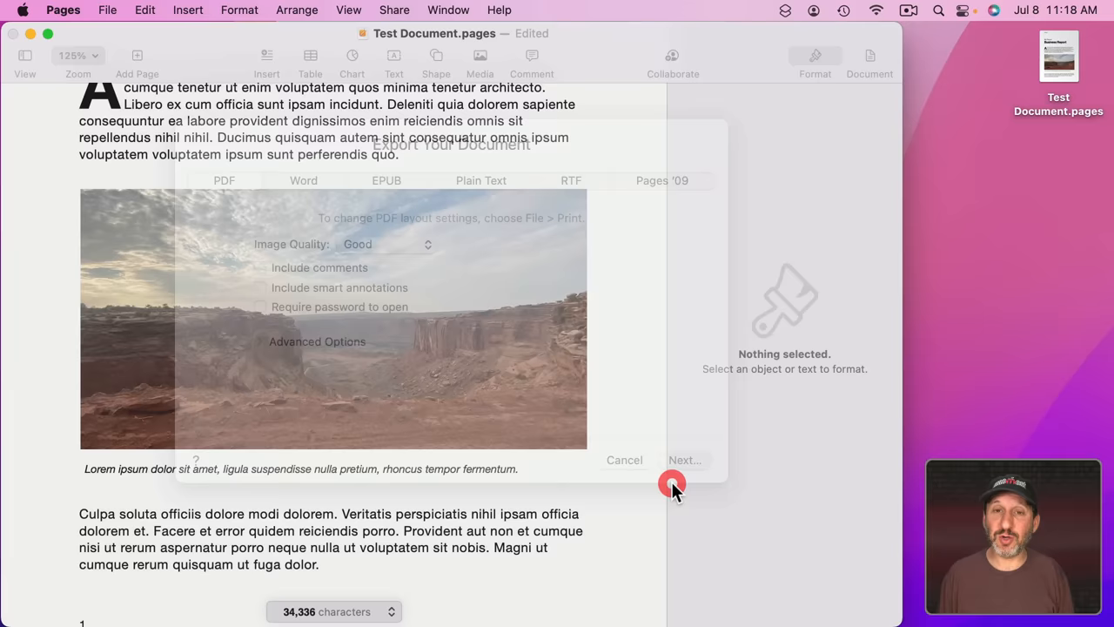
key("cmd+w")
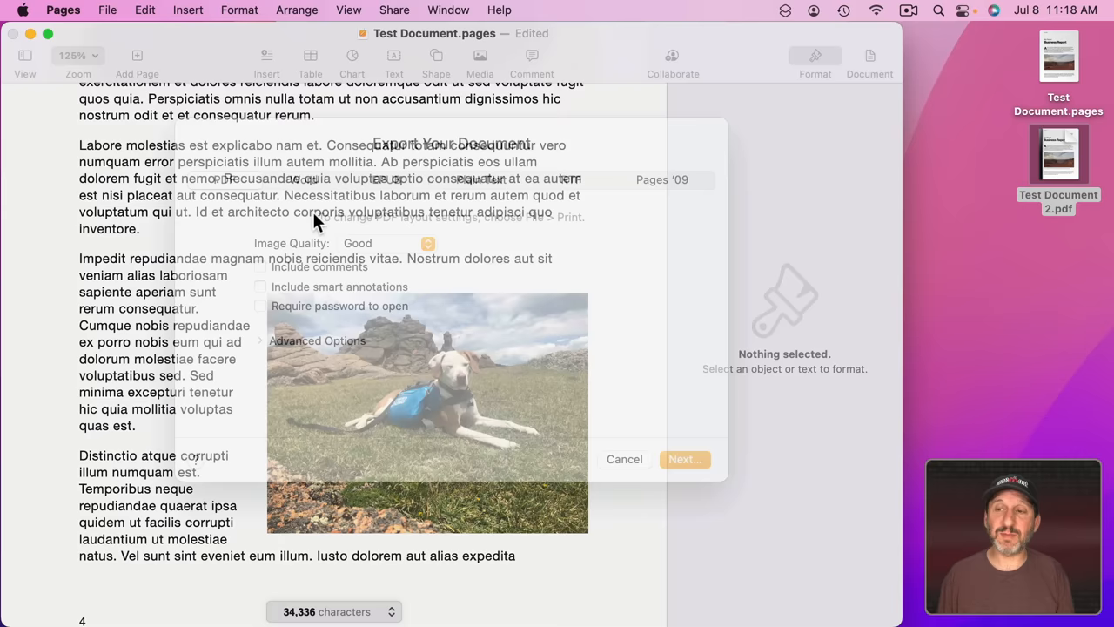
Dismiss the Best-quality export settings to return to the dog photo page.
left_click(386, 243)
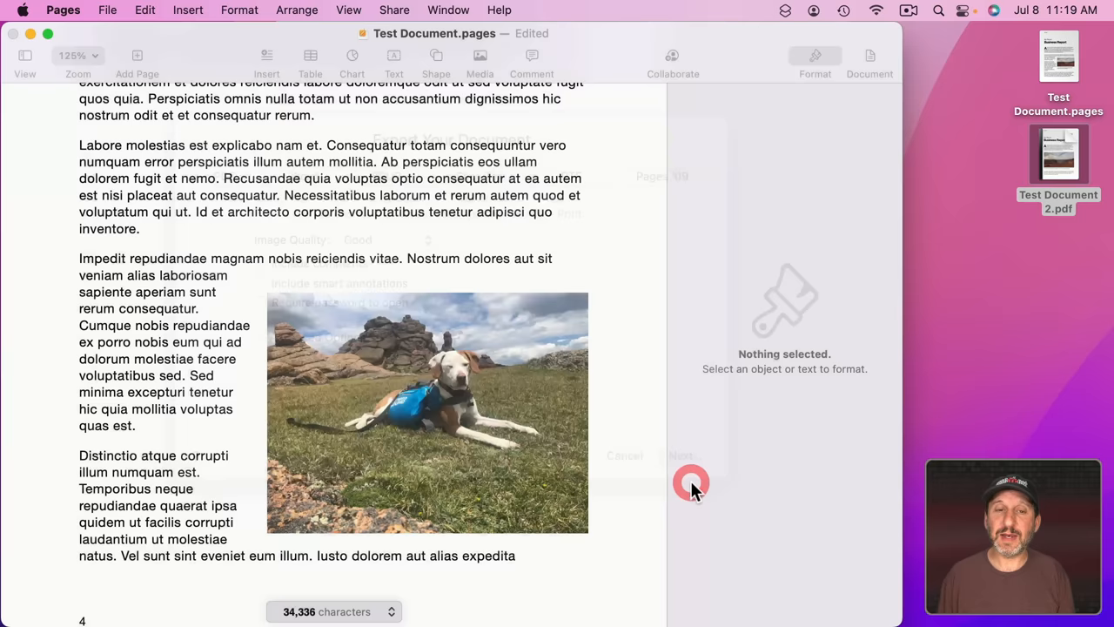
key("cmd+i")
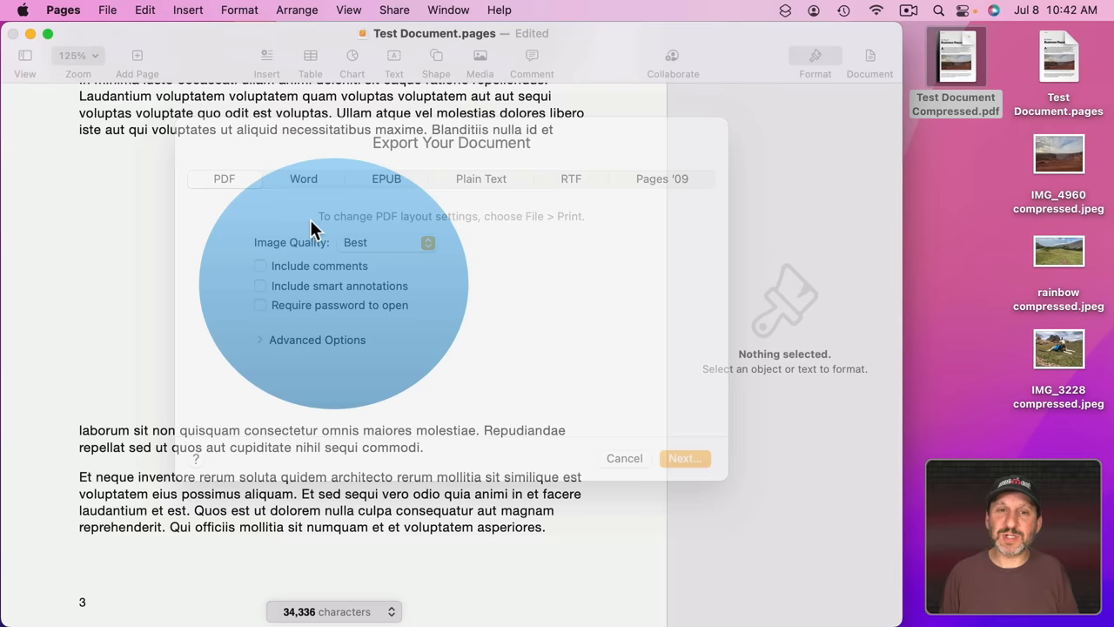
Select Test Document 2.pdf on the Desktop to compare its size.
left_click(685, 457)
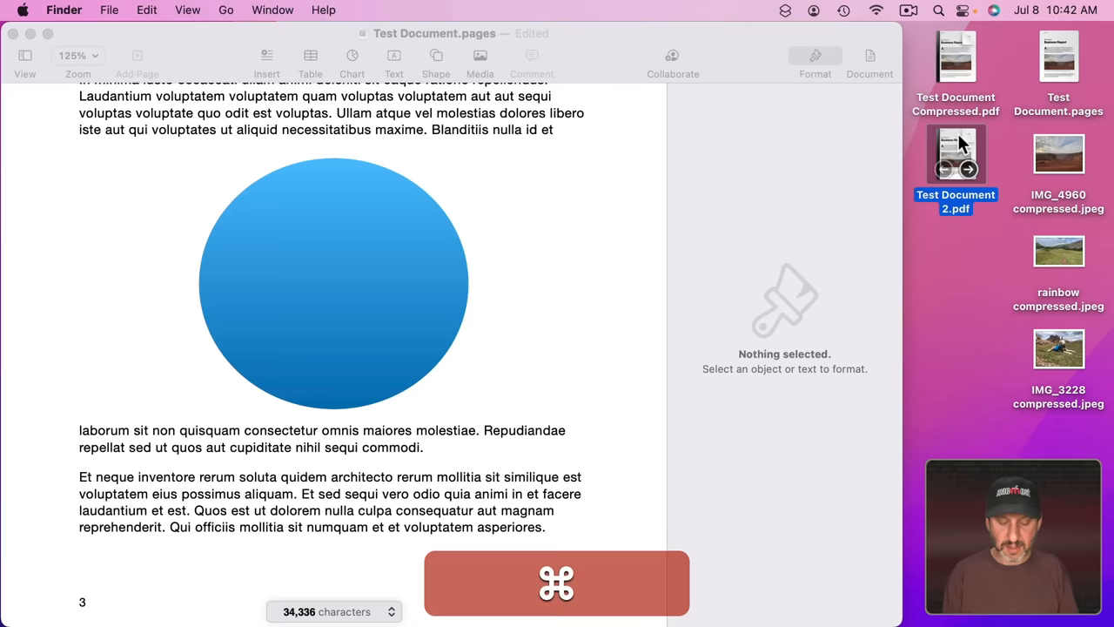